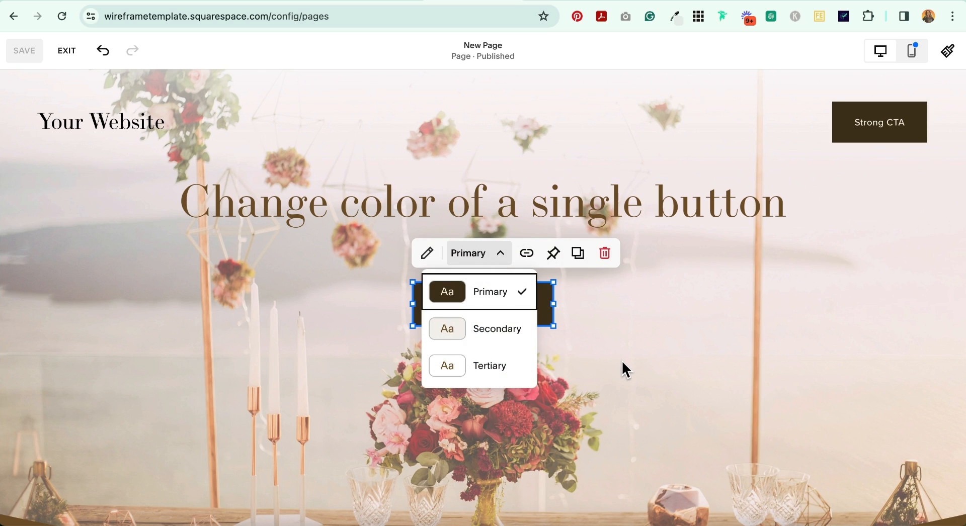
mouse_move(479, 366)
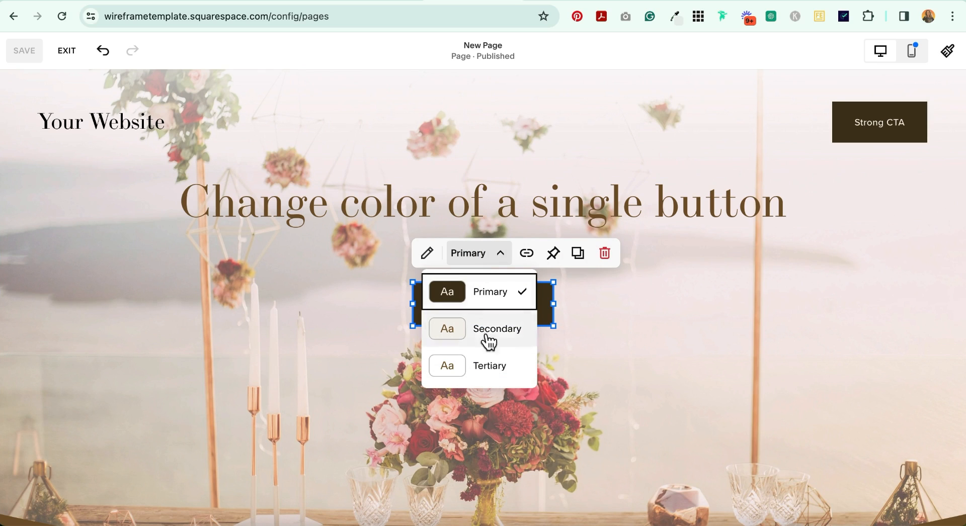
Step: Exit page editing and open the Custom CSS editor under Website Tools
click(66, 50)
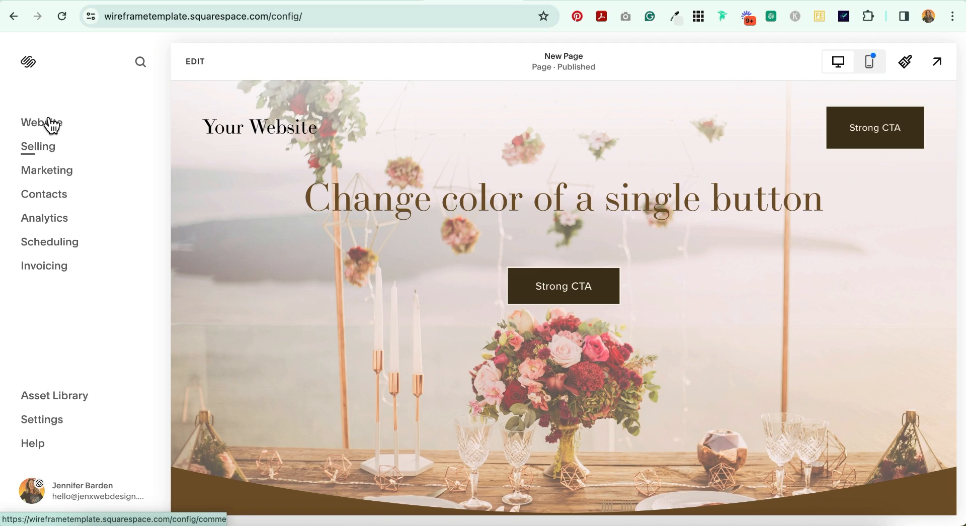
click(41, 122)
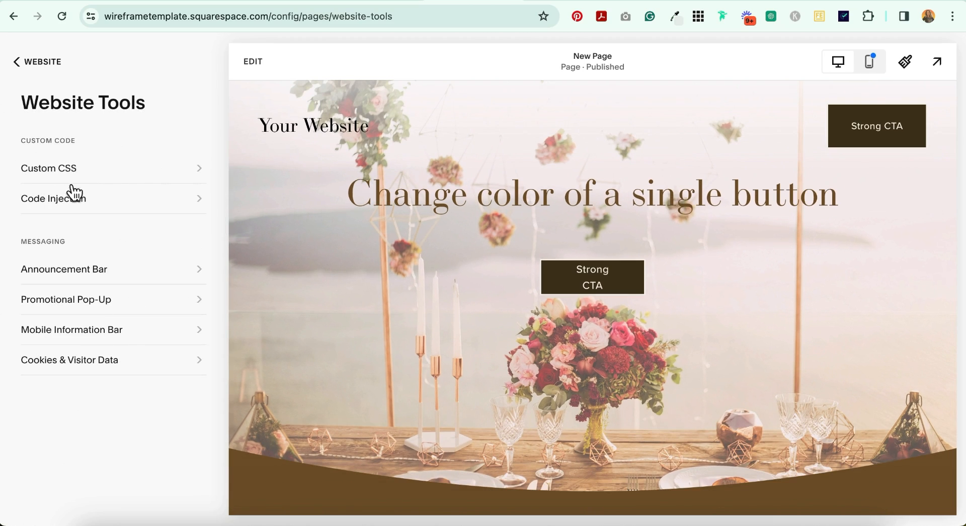
click(49, 168)
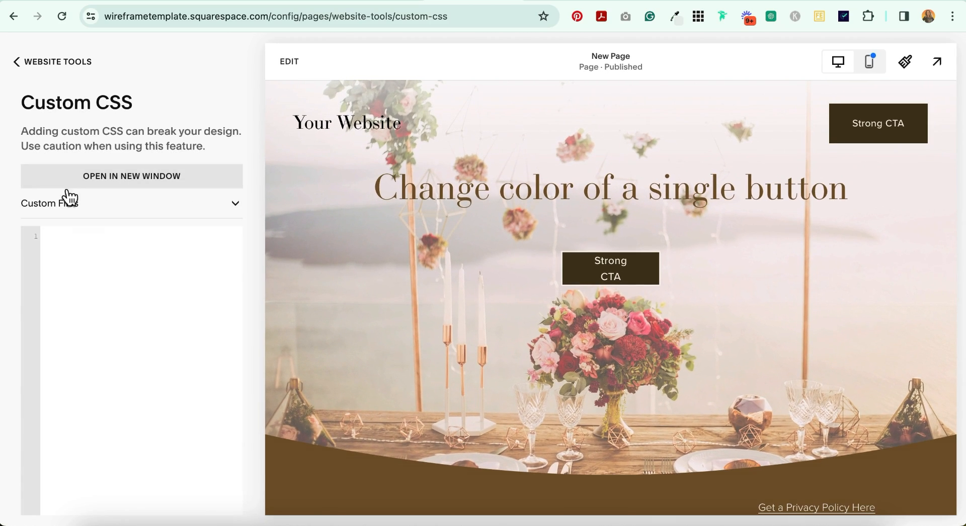
mouse_move(110, 280)
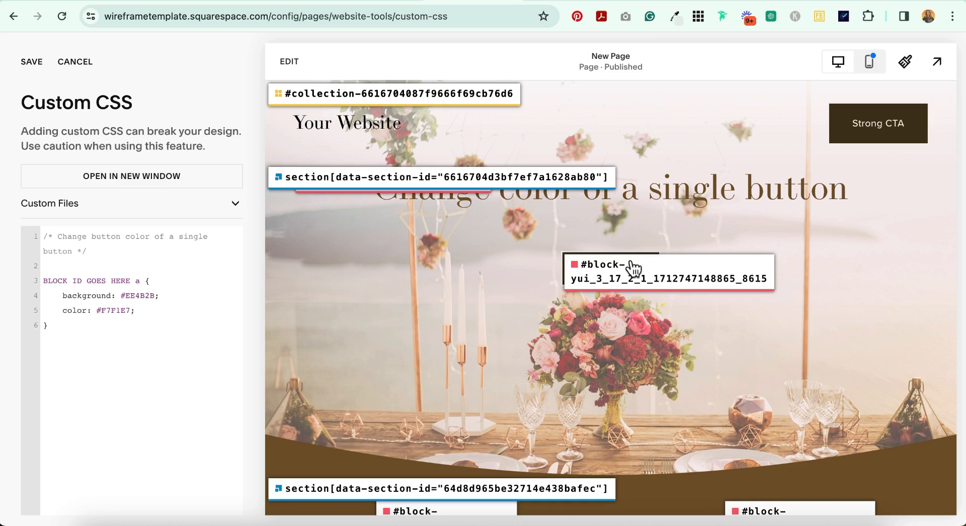
mouse_move(606, 281)
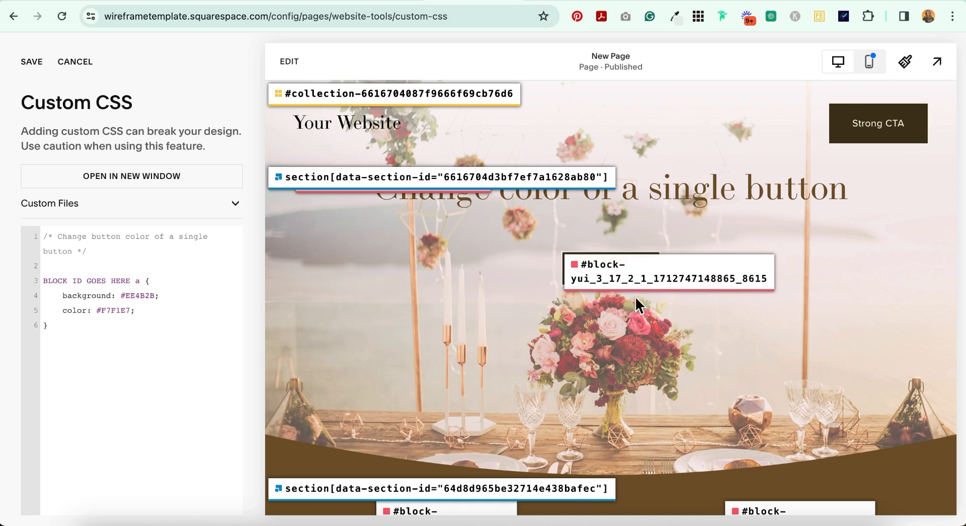
mouse_move(710, 35)
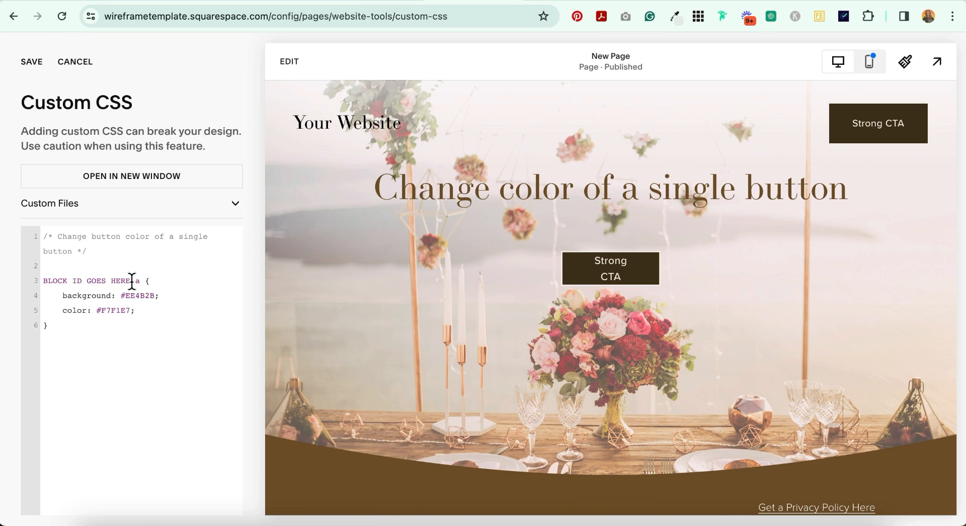
double_click(86, 280)
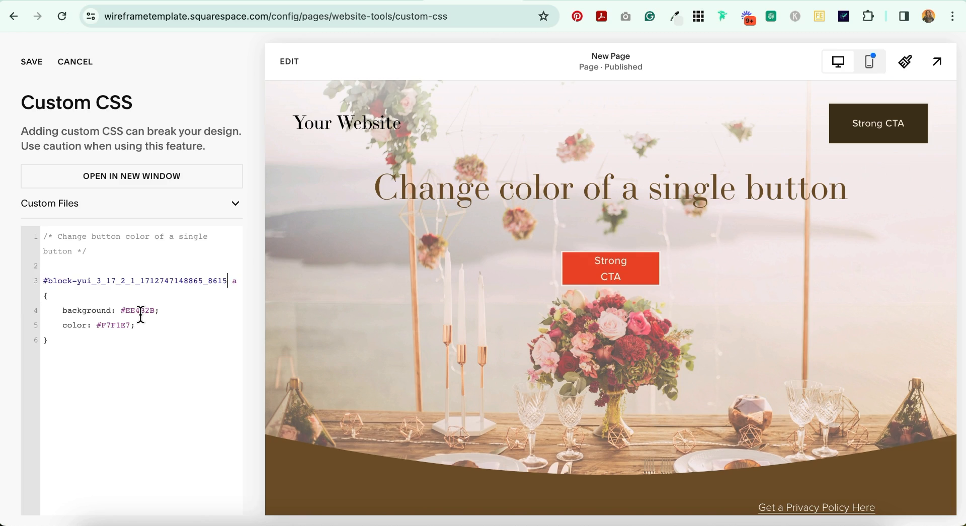
Step: Give the button background #ffcfcf, text colour #46361A and border #46361A
double_click(139, 311)
text(ffcfcf)
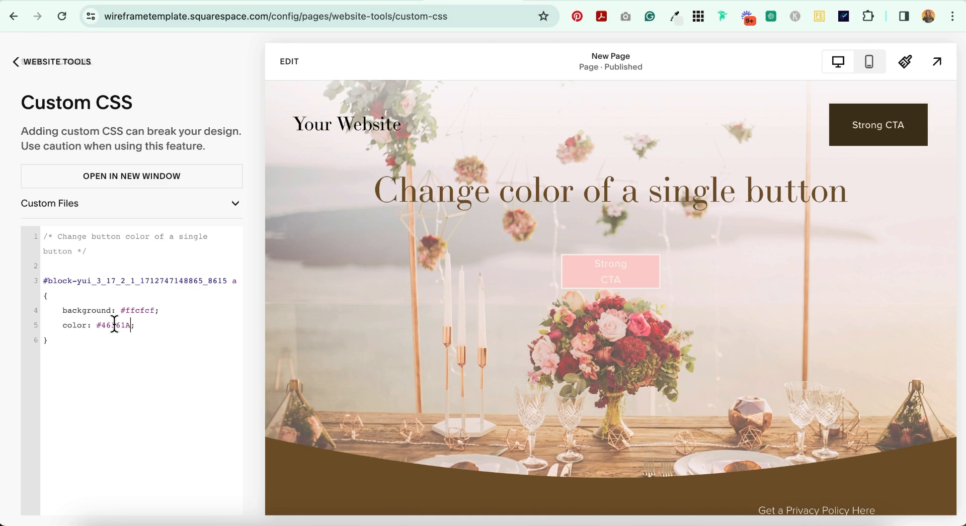
text(border:#46361A)
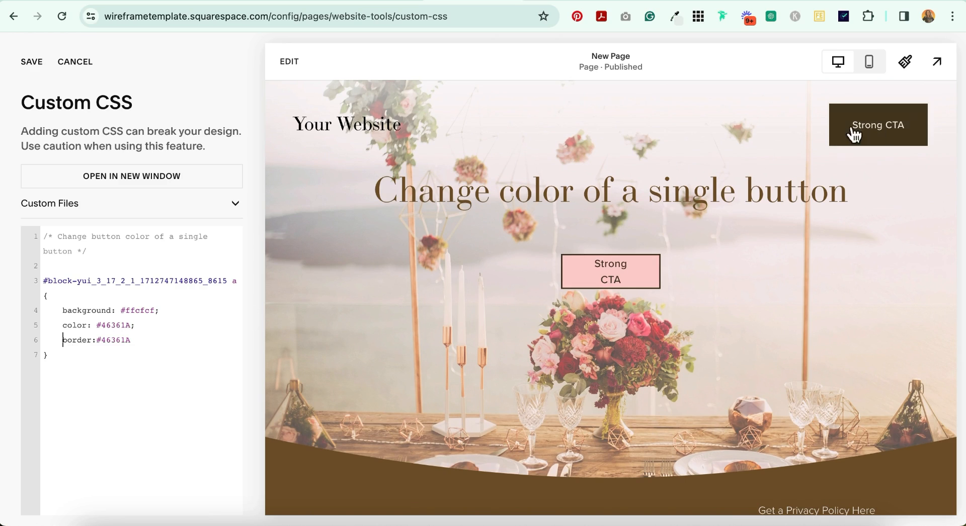
mouse_move(827, 290)
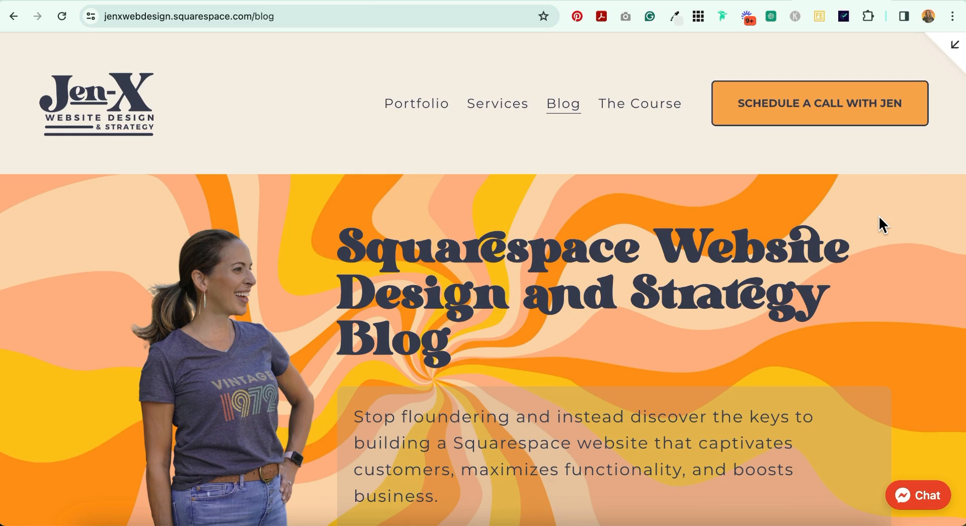
scroll(down, 3)
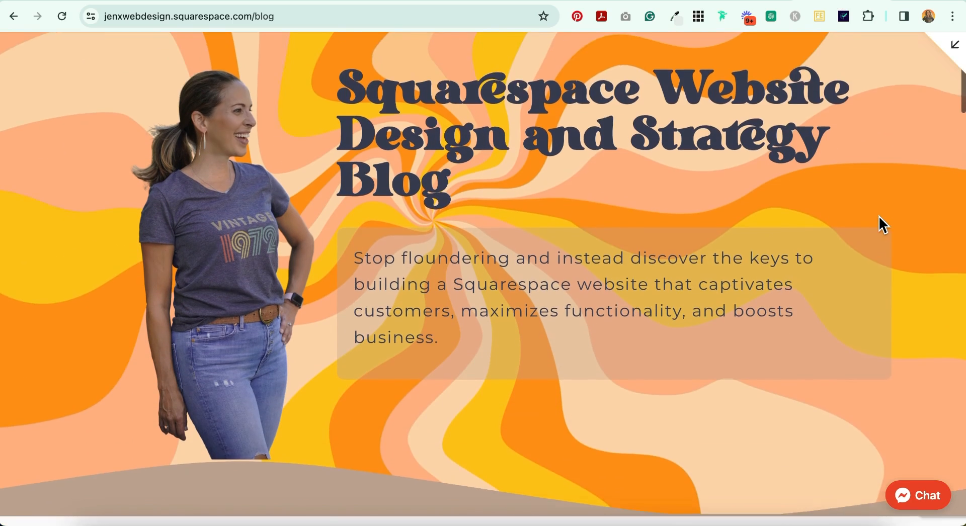
scroll(down, 3)
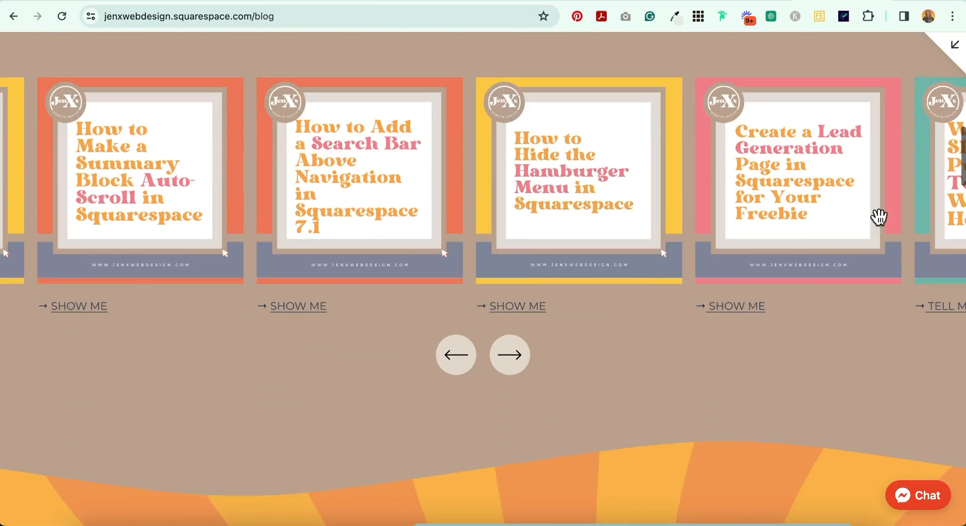
scroll(down, 3)
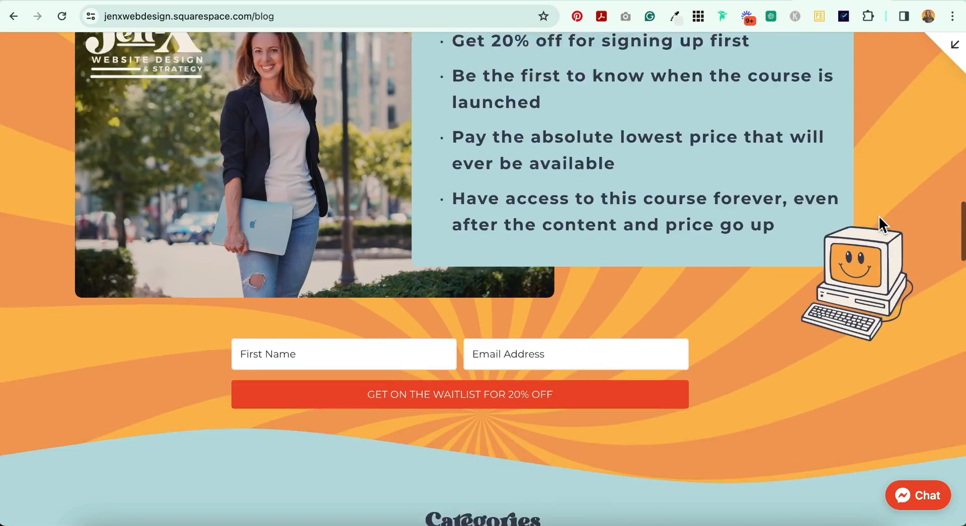
scroll(down, 3)
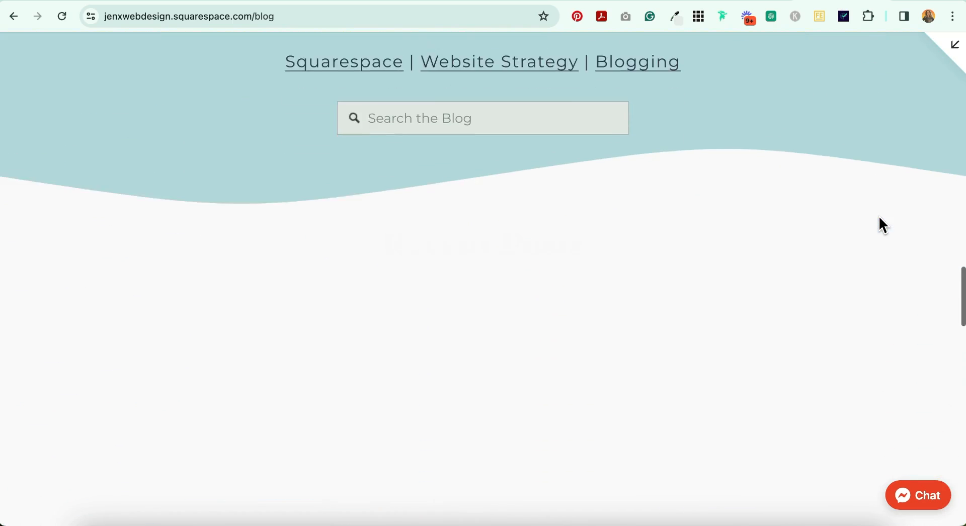
scroll(down, 3)
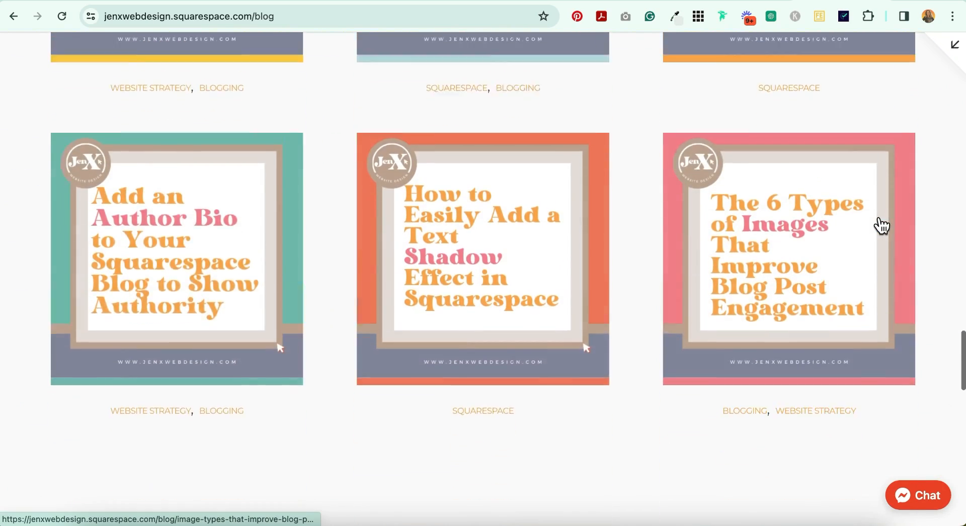